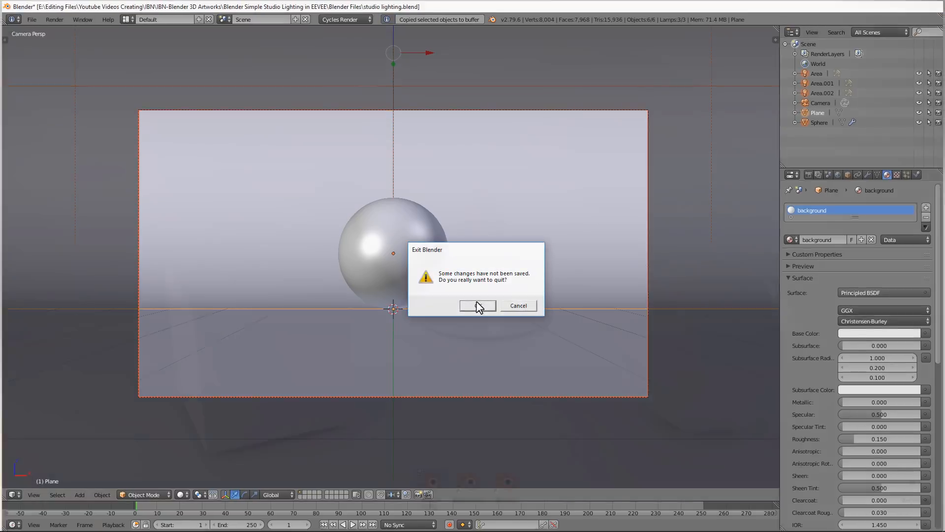
Step: Quit the old Blender session without saving and launch Blender 2.80
left_click(478, 306)
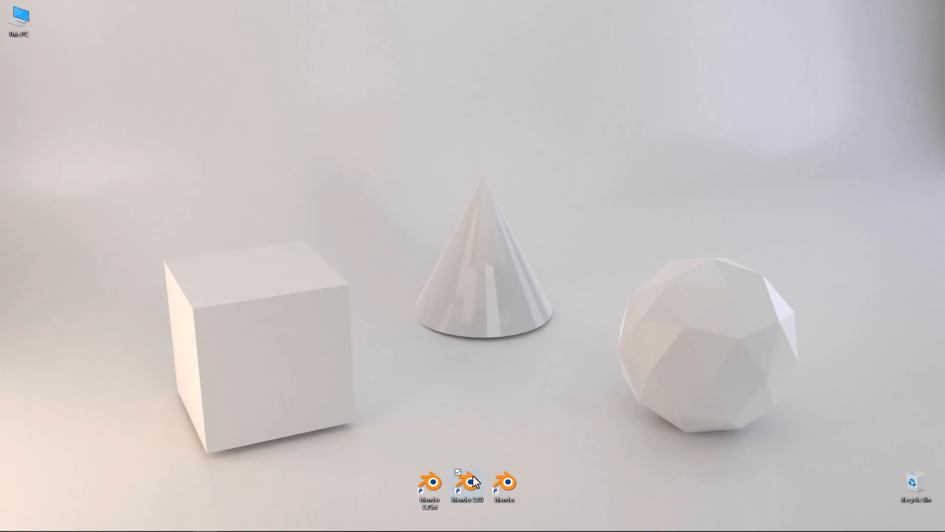
double_click(467, 483)
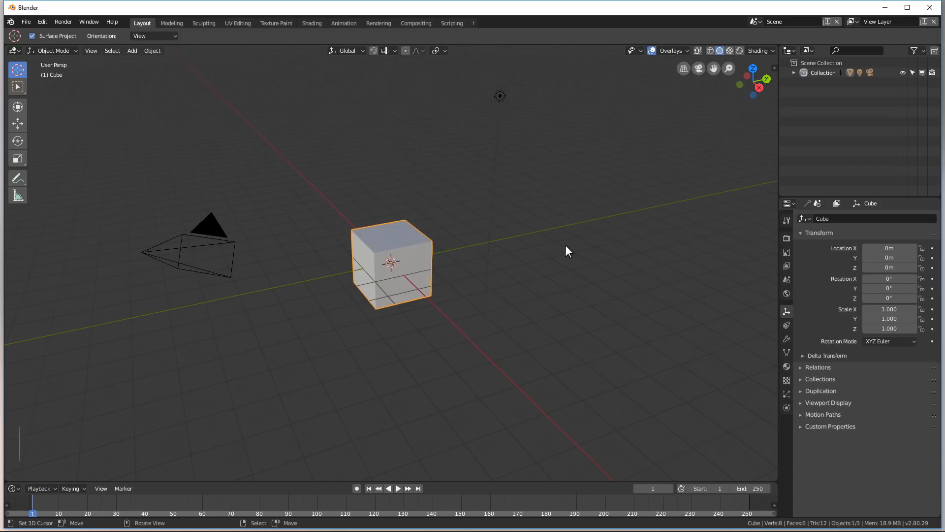
Step: Delete the default objects and paste the copied backdrop, sphere, area lights and camera
key("x")
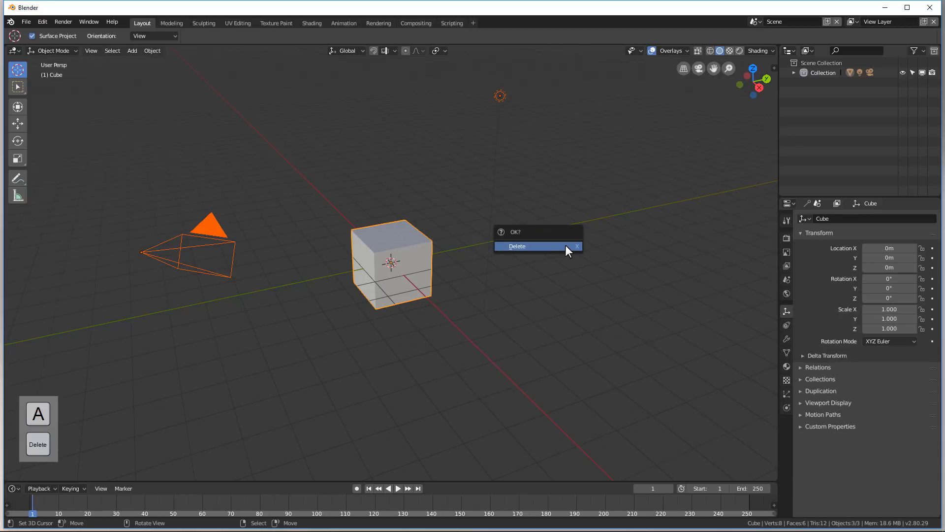
left_click(517, 246)
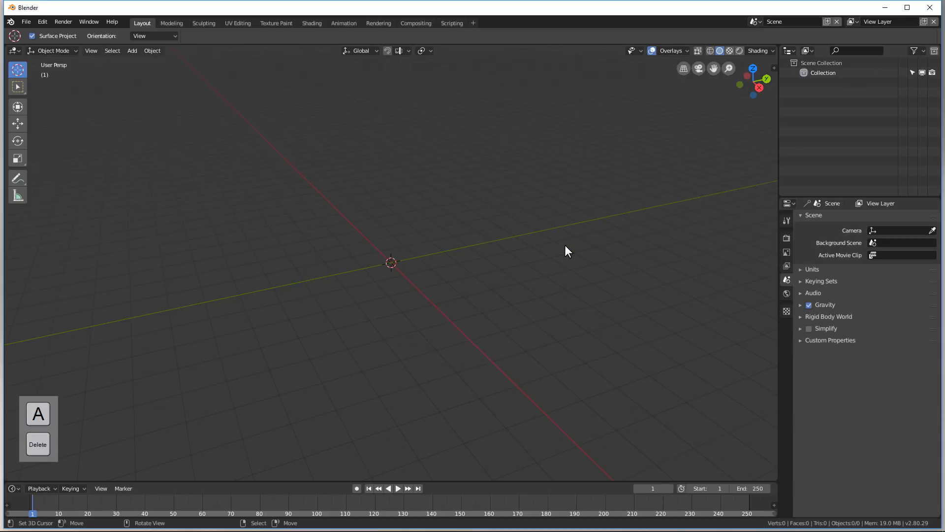
key("ctrl+v")
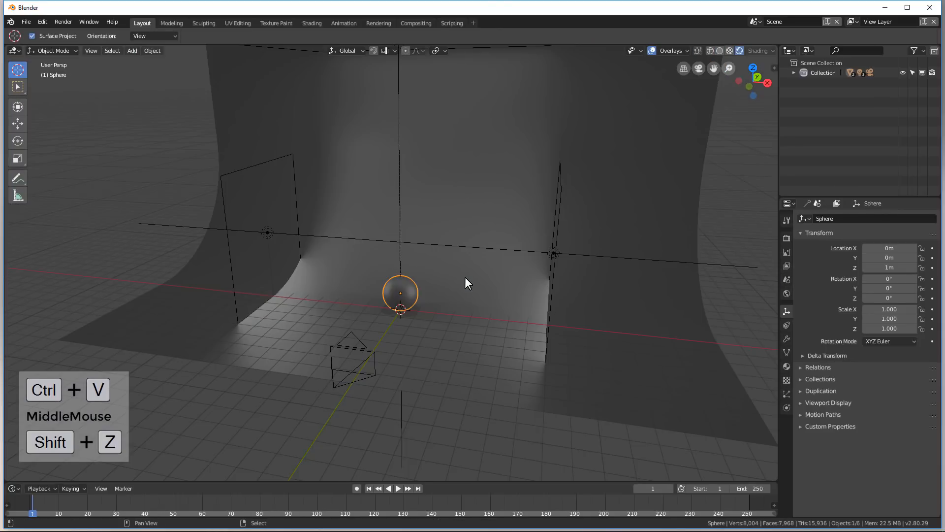
left_click_drag(469, 284, 535, 278)
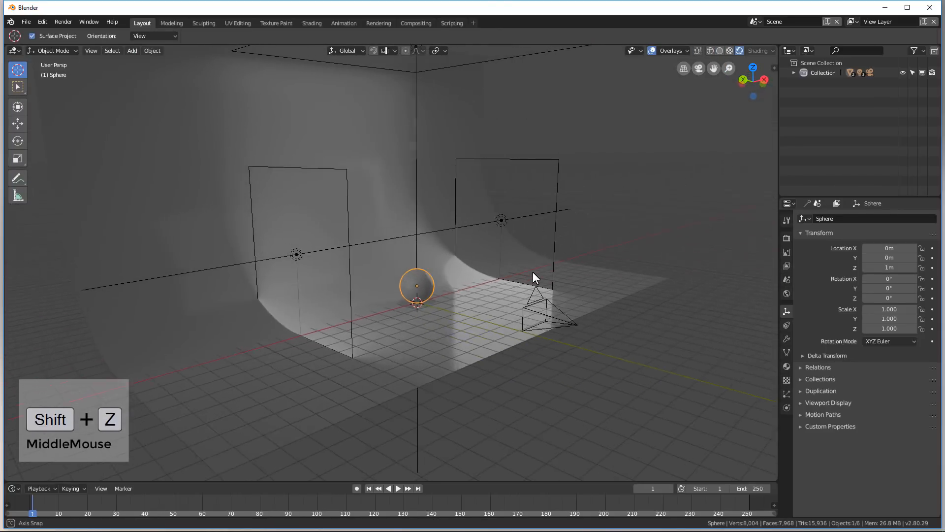
left_click_drag(530, 277, 455, 285)
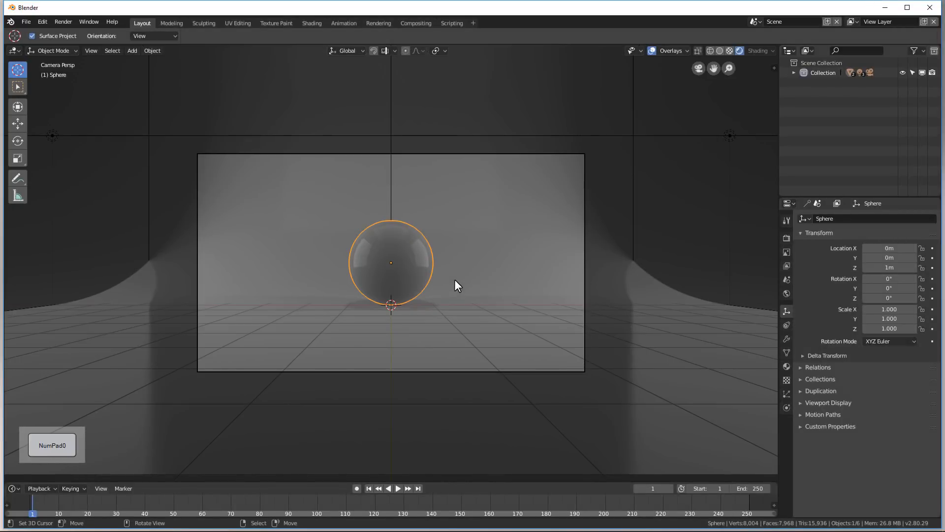
mouse_move(582, 191)
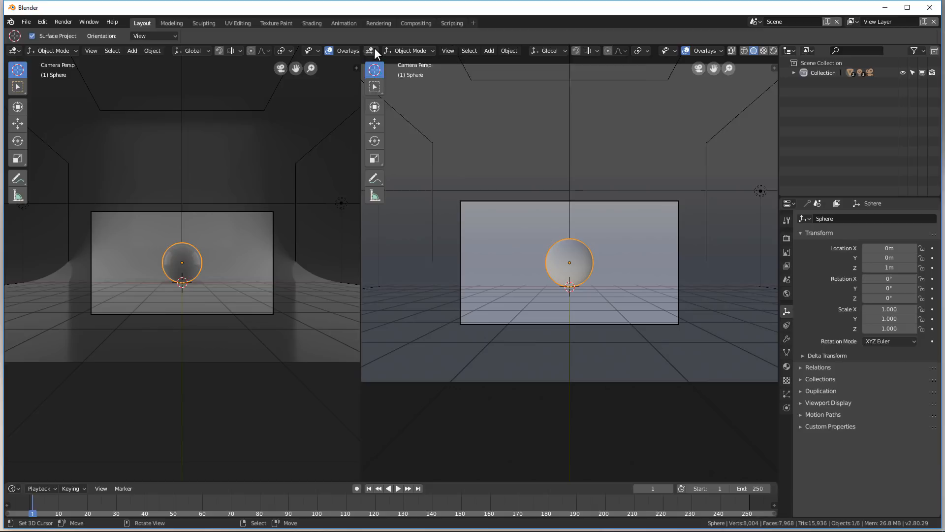
Step: Turn the split area into a Shader Editor showing the sphere's Principled BSDF nodes
left_click(370, 51)
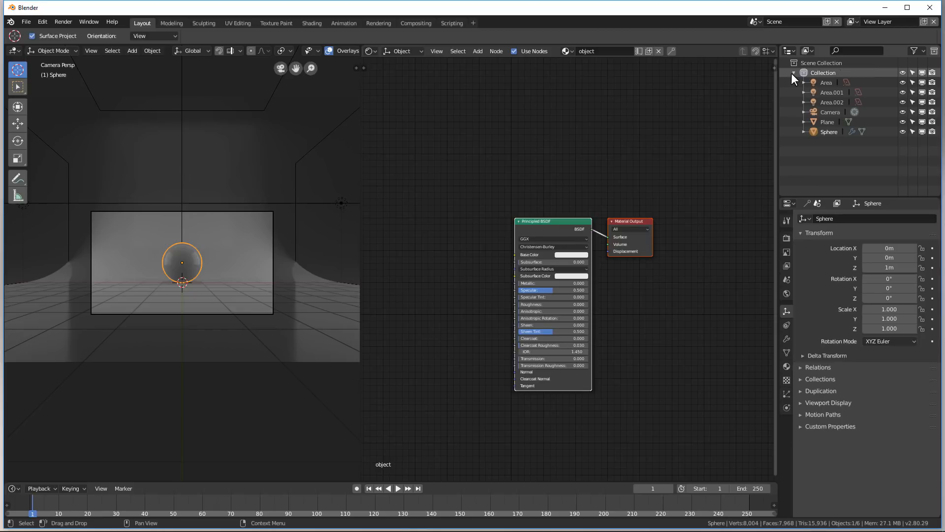
Step: Select the Area light in the Outliner to see its Emission strength 250
left_click(826, 82)
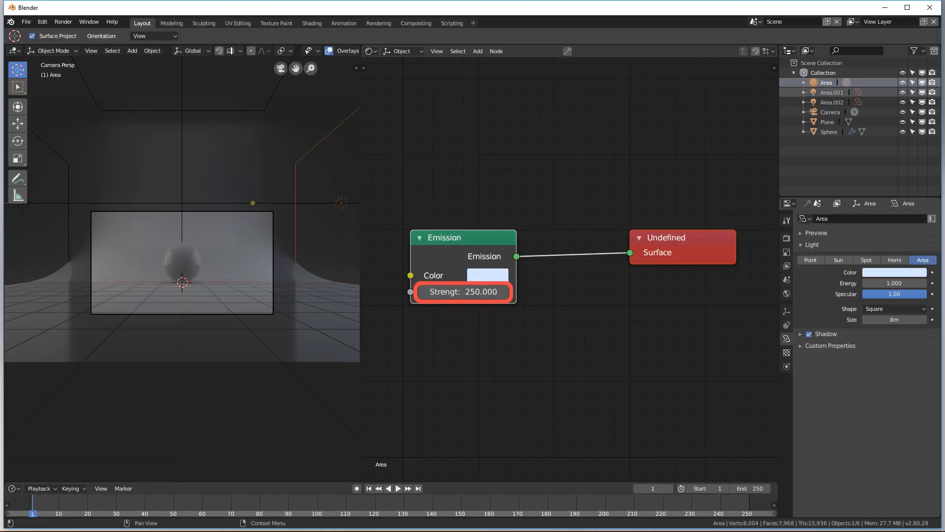
Step: Copy the emission strength 250 into the Area light's Energy, divided down to 2.5
left_click(894, 283)
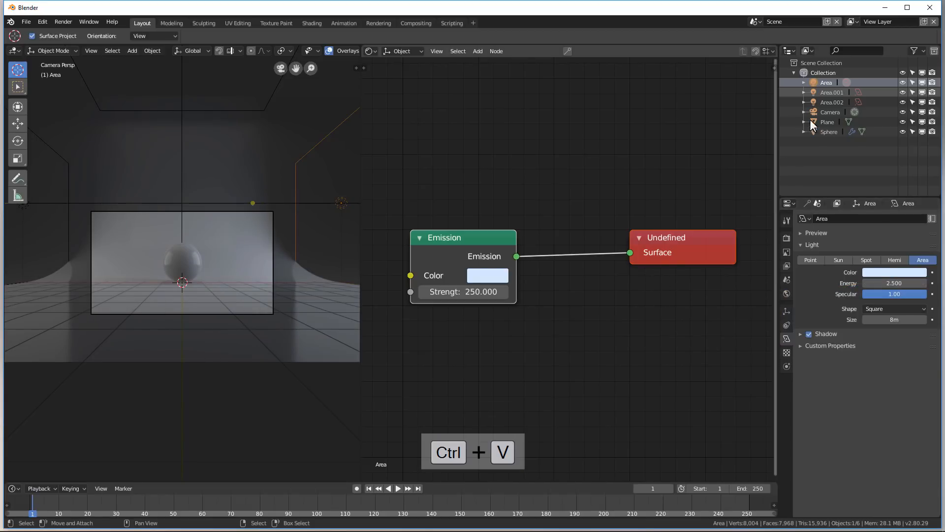
left_click(832, 92)
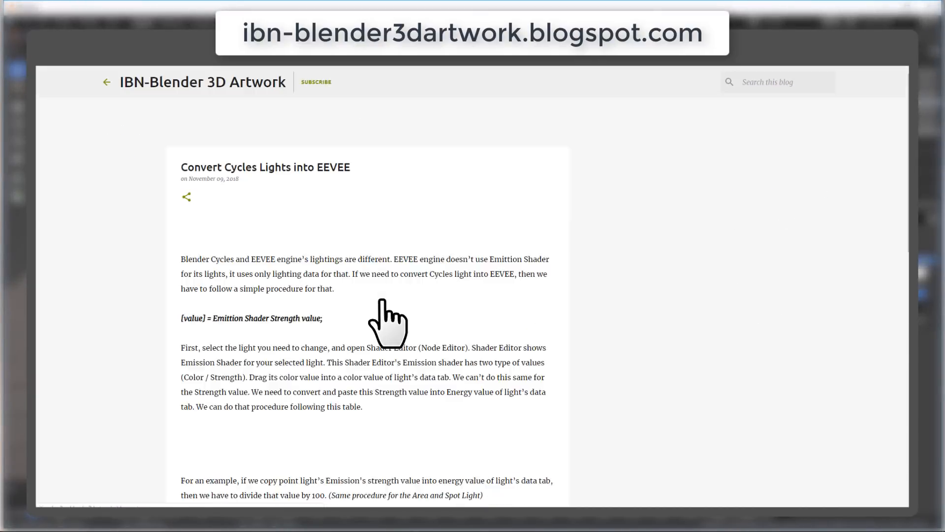
scroll("down", 3)
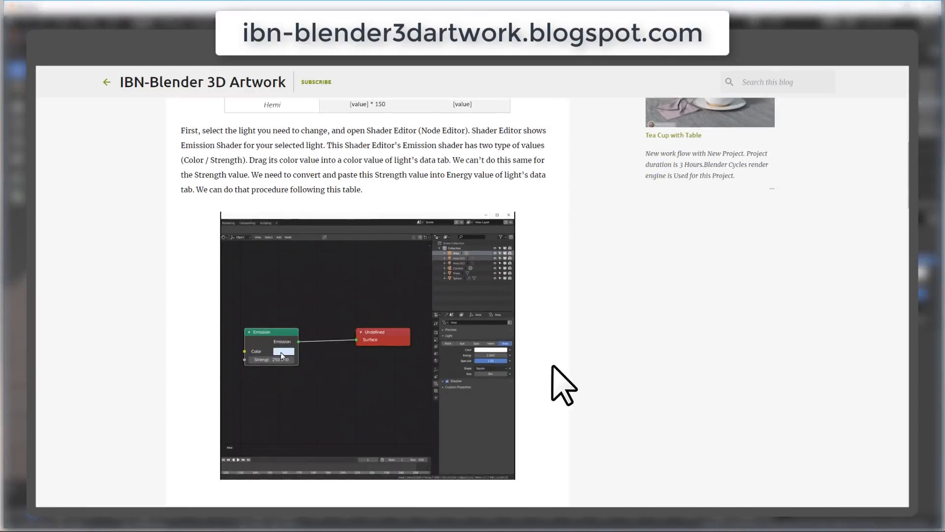
scroll("down", 3)
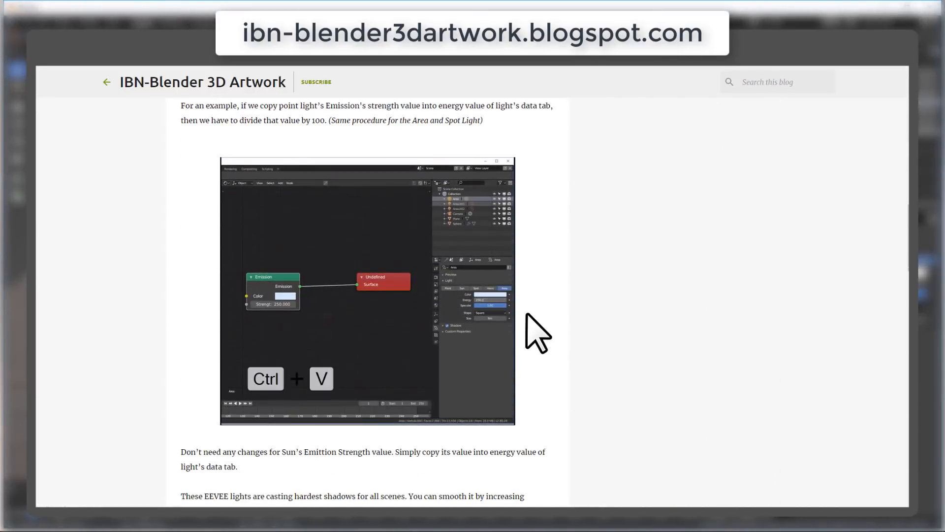
scroll("down", 3)
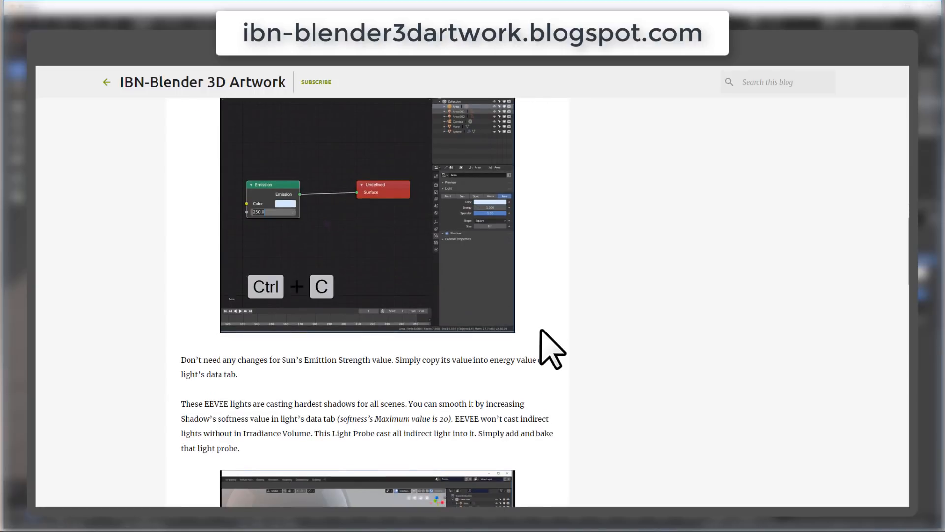
scroll("down", 3)
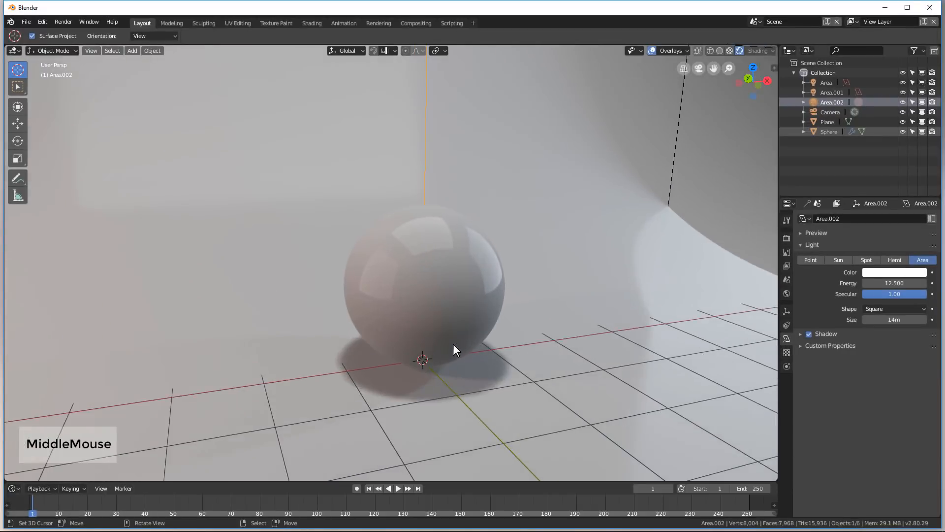
Step: Orbit and zoom the viewport close to the sphere's hard shadow on the floor
left_click_drag(455, 350, 471, 301)
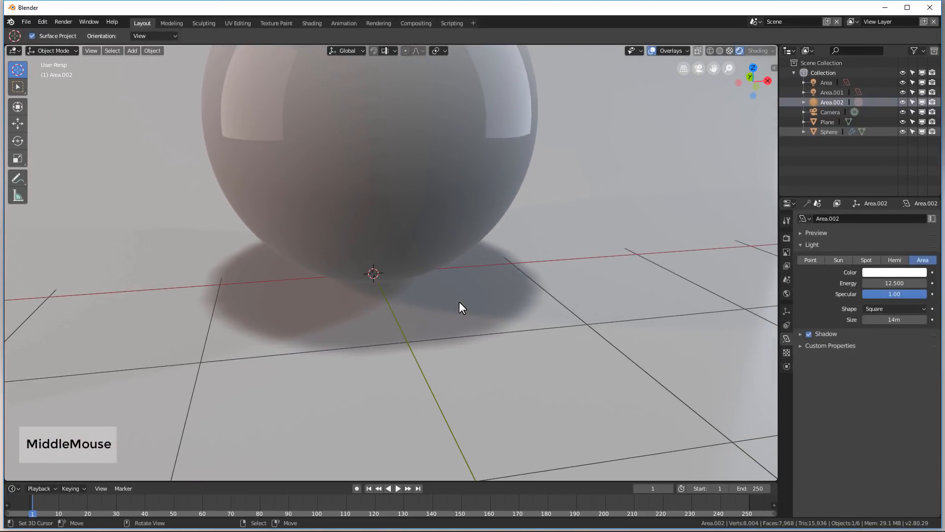
left_click_drag(461, 308, 461, 317)
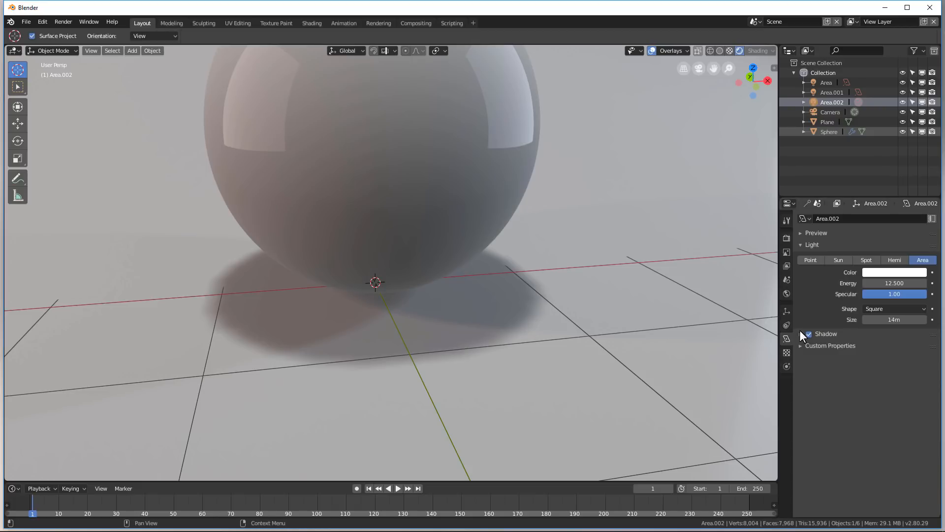
Step: Raise shadow Softness to 20 on the Area.002 and Area.001 lights
left_click(800, 334)
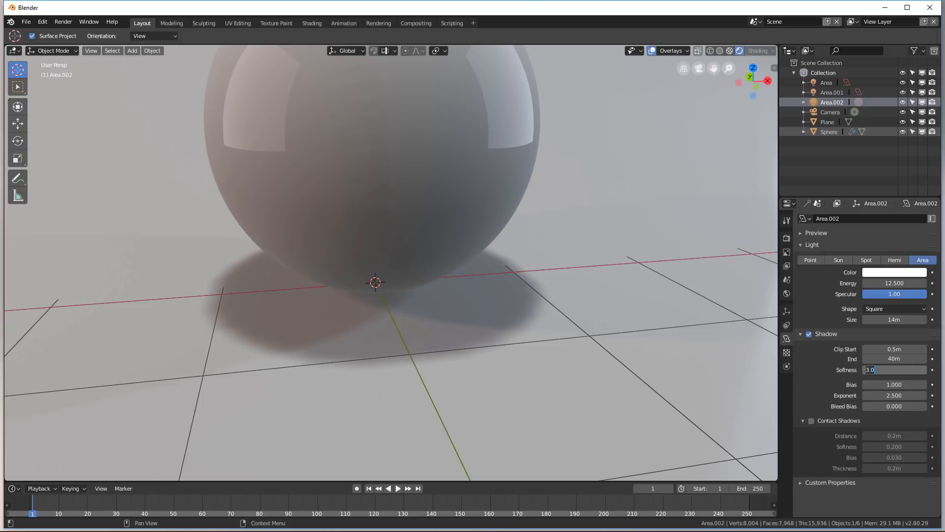
type("20.000")
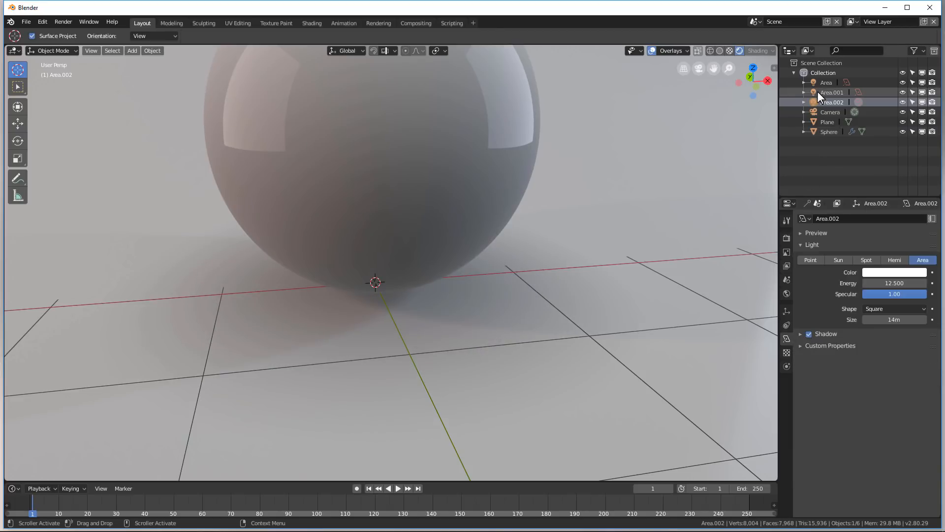
left_click(833, 92)
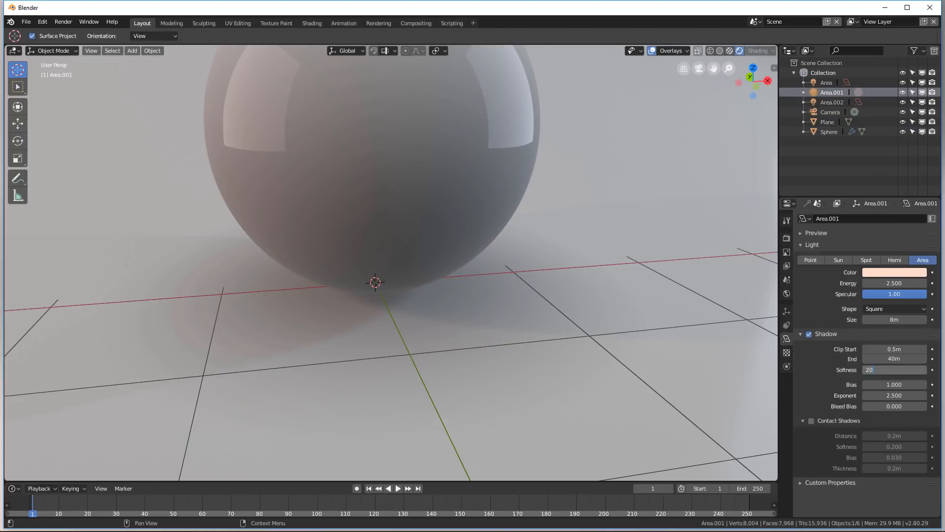
left_click(826, 82)
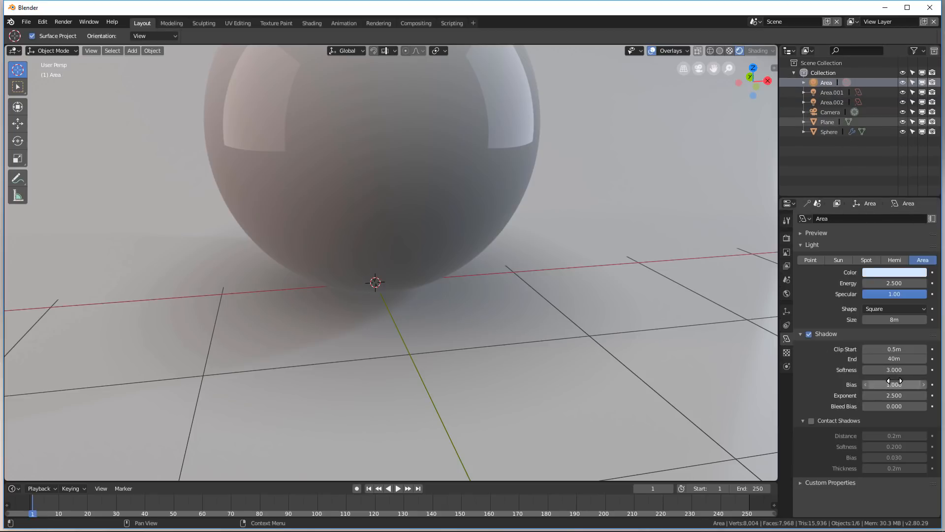
left_click(808, 334)
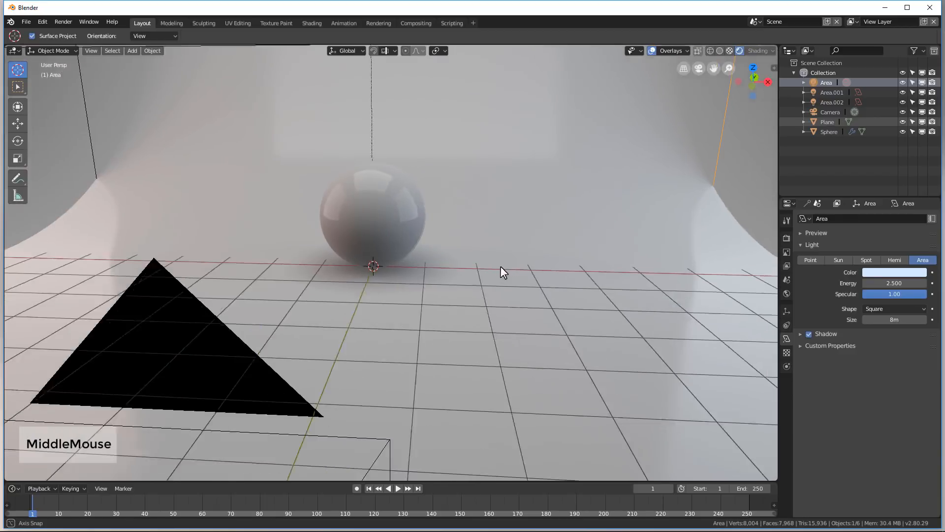
left_click_drag(503, 272, 511, 274)
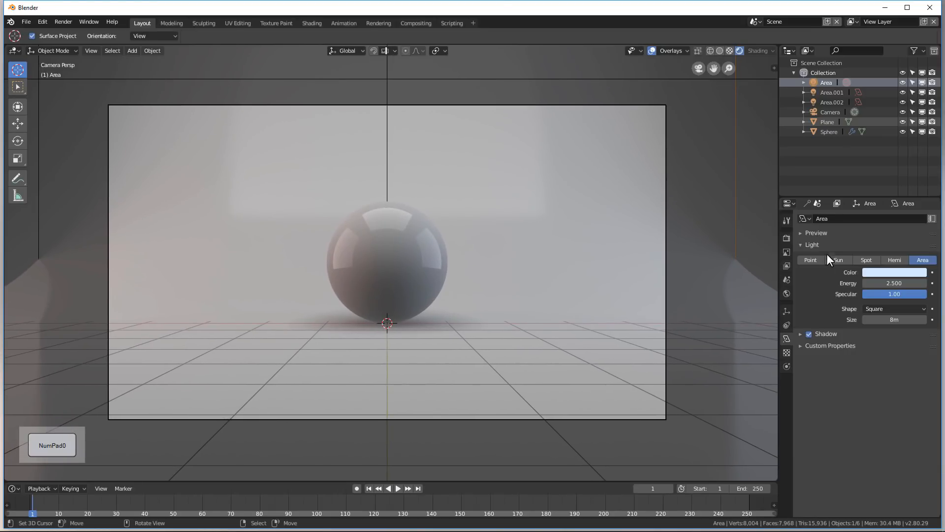
Step: Enable Screen Space Reflections and Ambient Occlusion in the EEVEE render settings
left_click(786, 238)
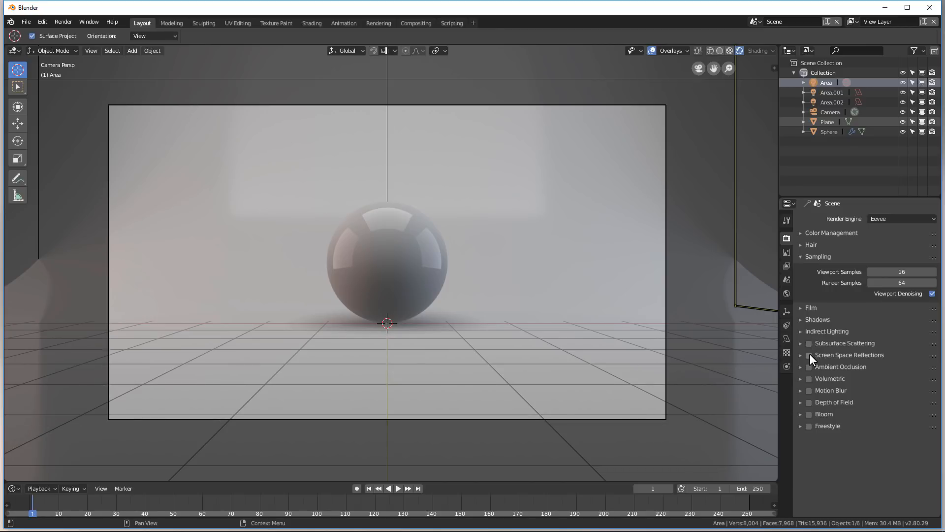
left_click(809, 355)
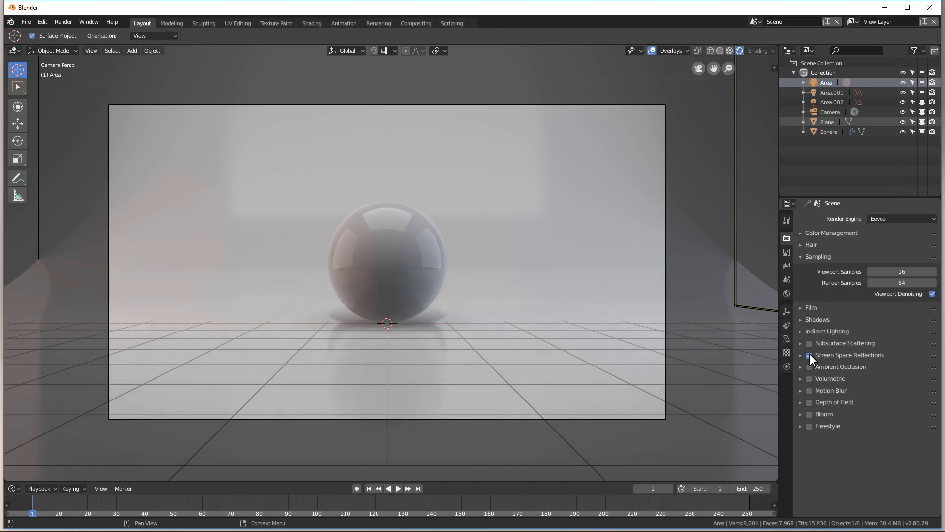
left_click(808, 355)
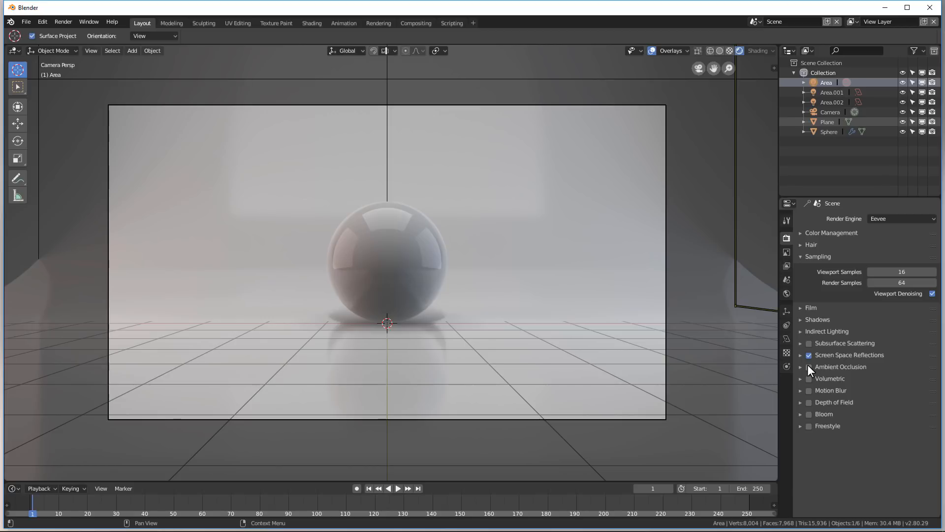
left_click(809, 367)
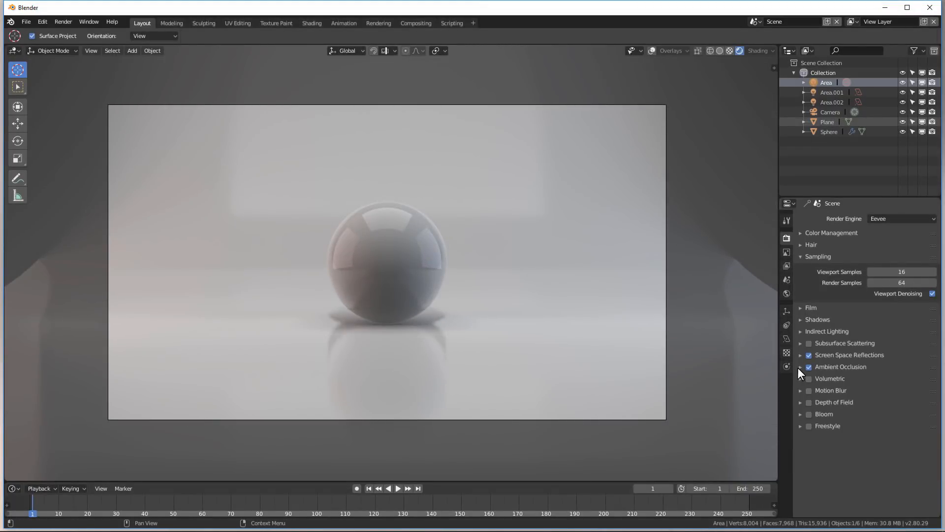
Step: Set the Ambient Occlusion Distance to 0.5 m
left_click(801, 366)
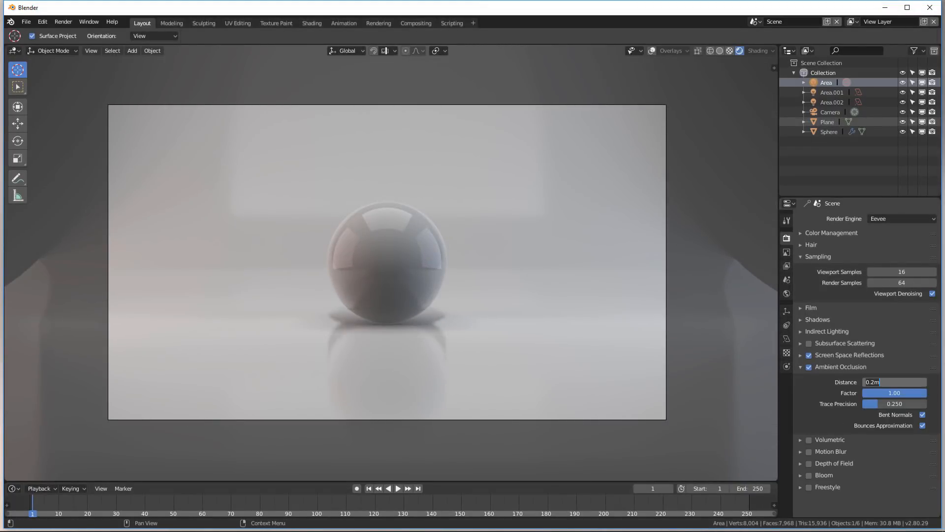
type("0.5m")
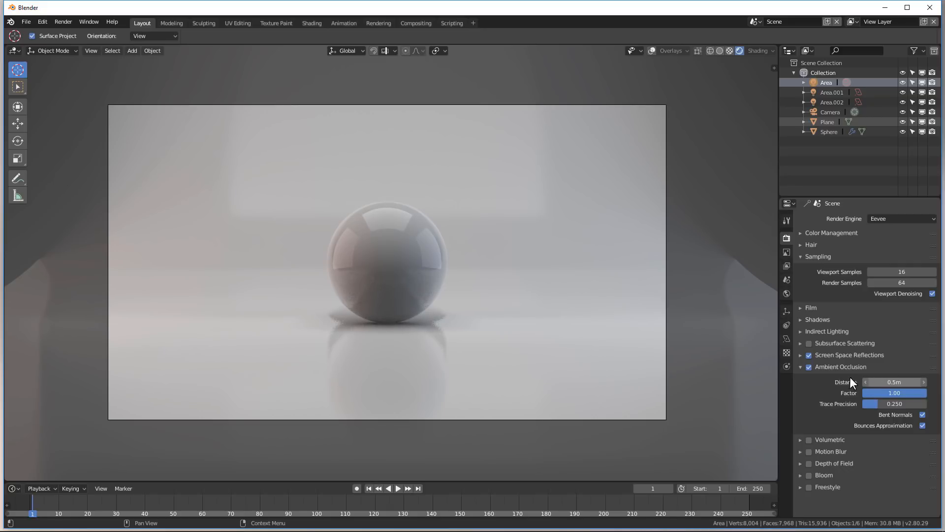
left_click(800, 366)
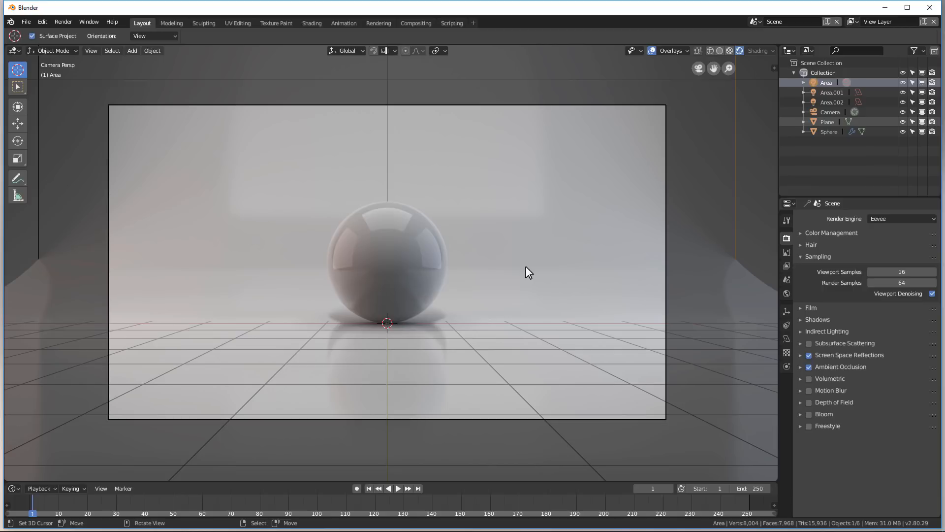
Step: In front view, add an Irradiance Volume probe, scale it 9x and raise it 7.75 m
key("KP_1")
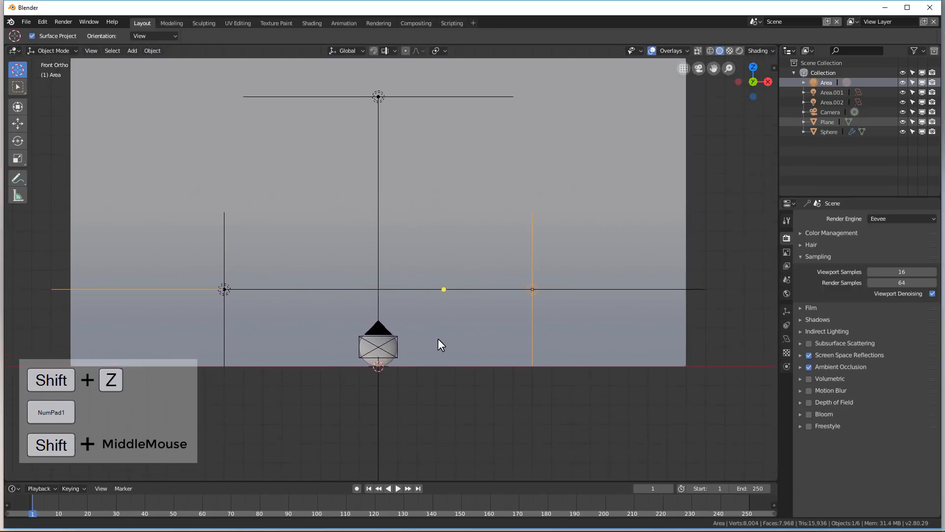
key("shift+a")
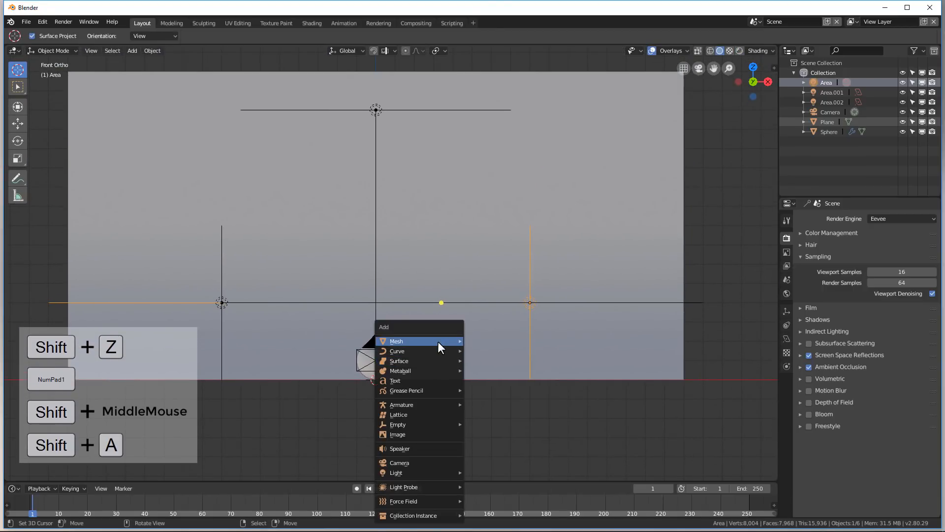
mouse_move(422, 487)
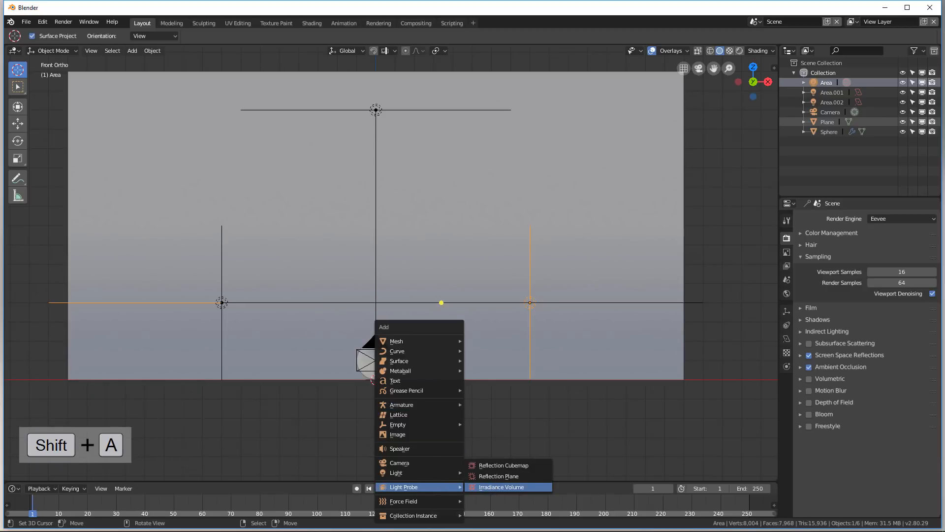
left_click(499, 487)
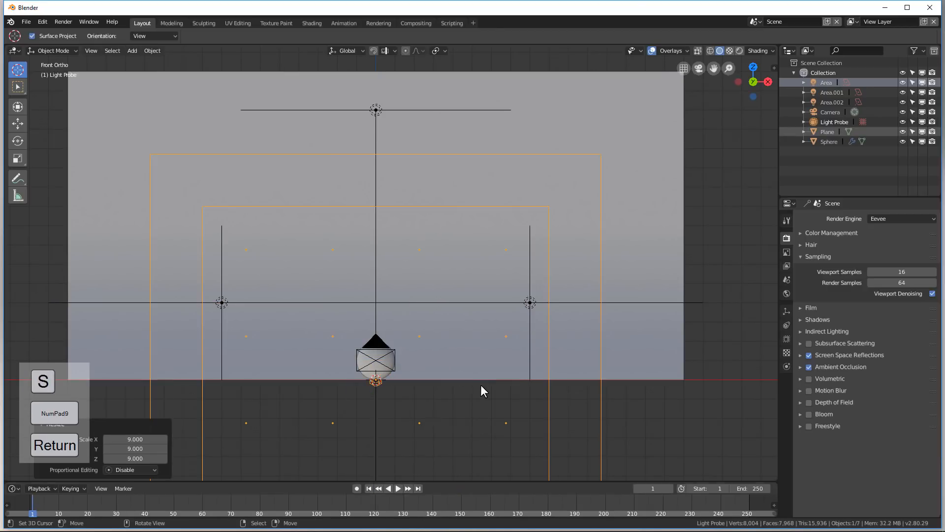
key("Z")
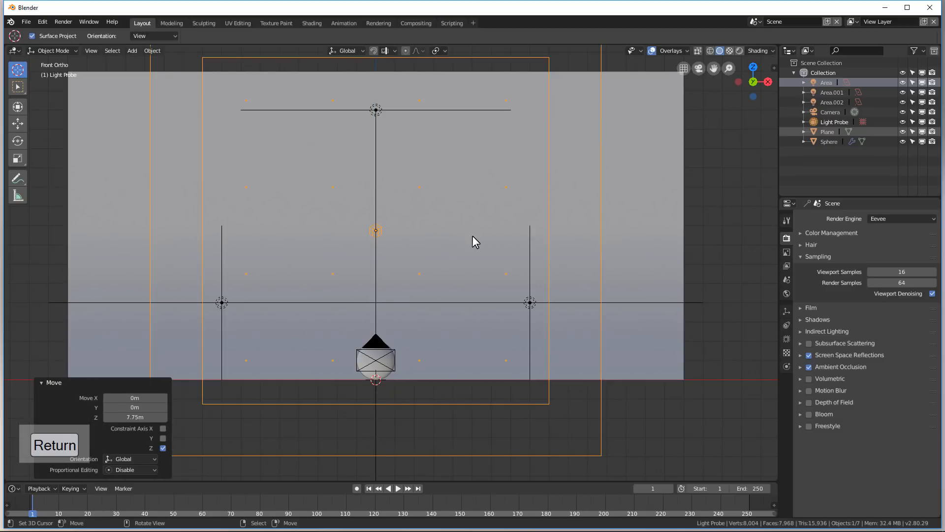
Step: Return to the scene camera view to check the sphere without area lights
key("KP_0")
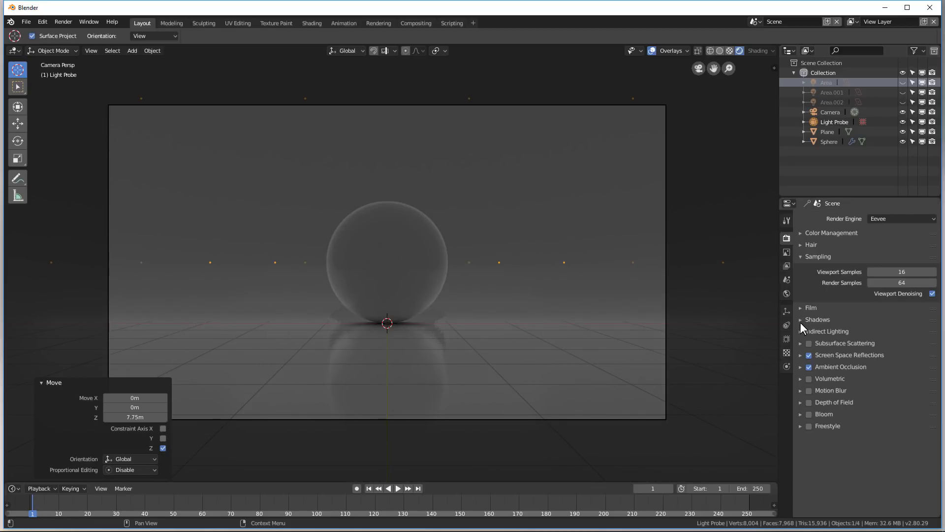
Step: Expand Indirect Lighting and bake indirect lighting into the light probe
left_click(801, 331)
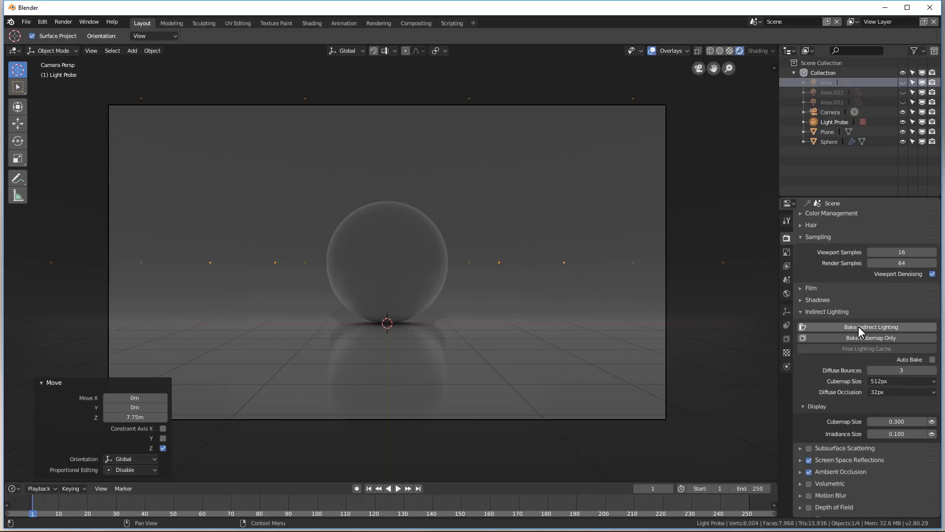
mouse_move(647, 275)
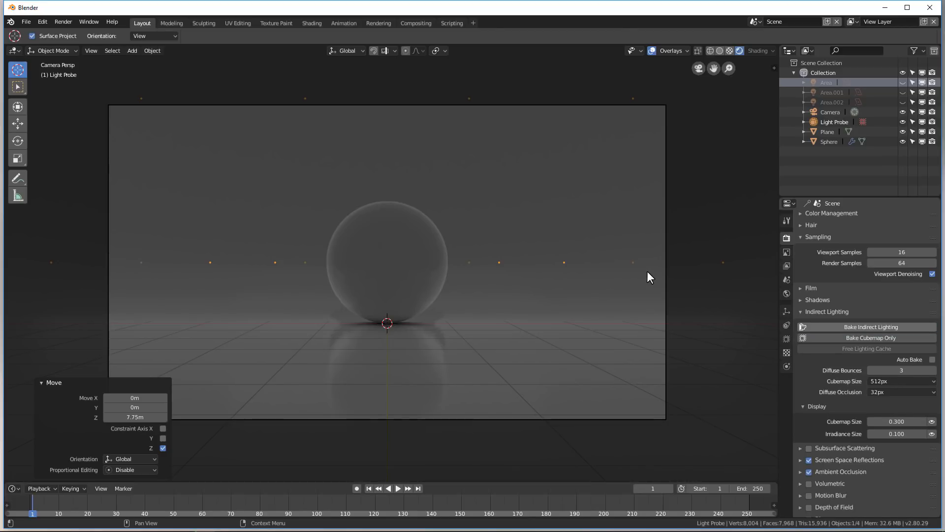
left_click(871, 326)
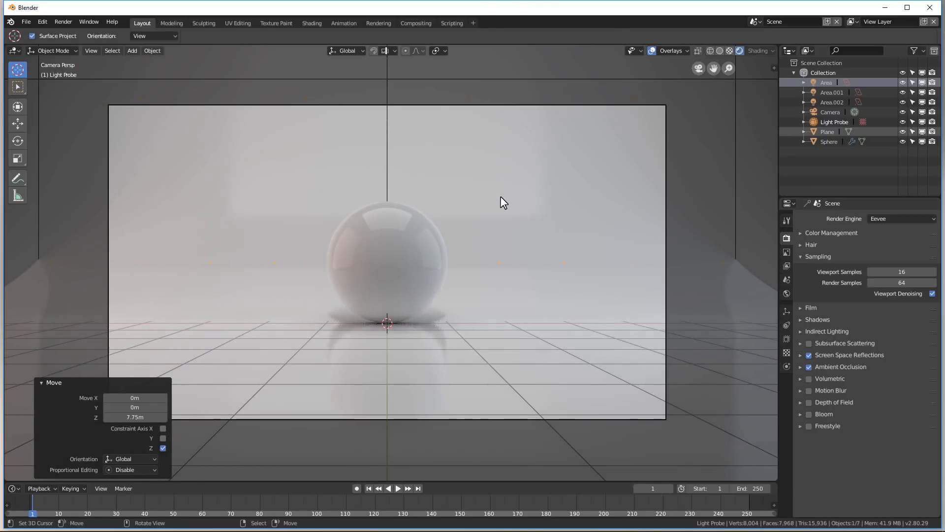
Step: Collapse the Move operator panel and orbit around the sphere and lit backdrop
left_click(45, 382)
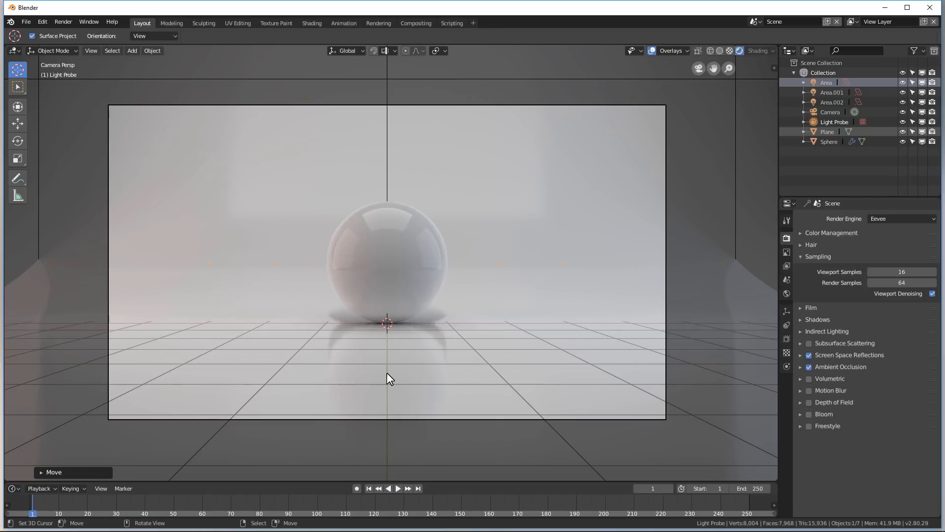
left_click_drag(389, 379, 362, 349)
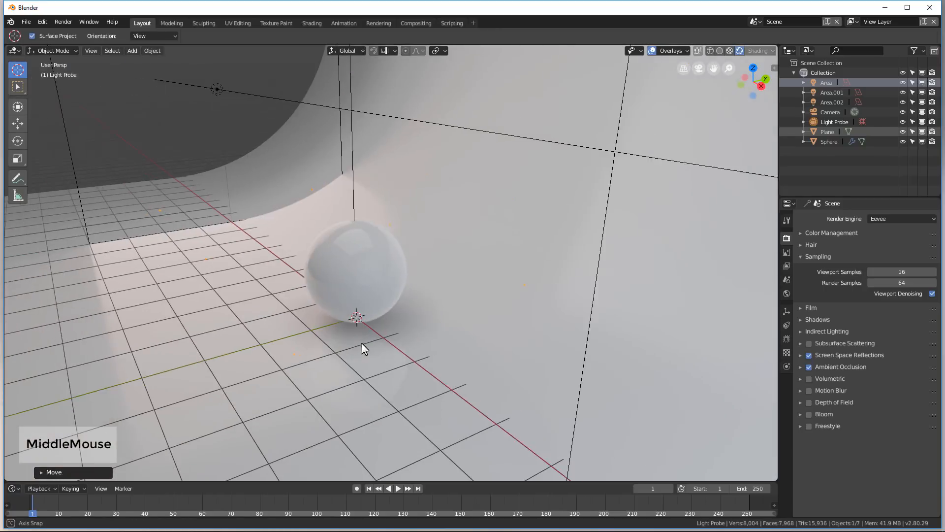
left_click_drag(363, 348, 488, 335)
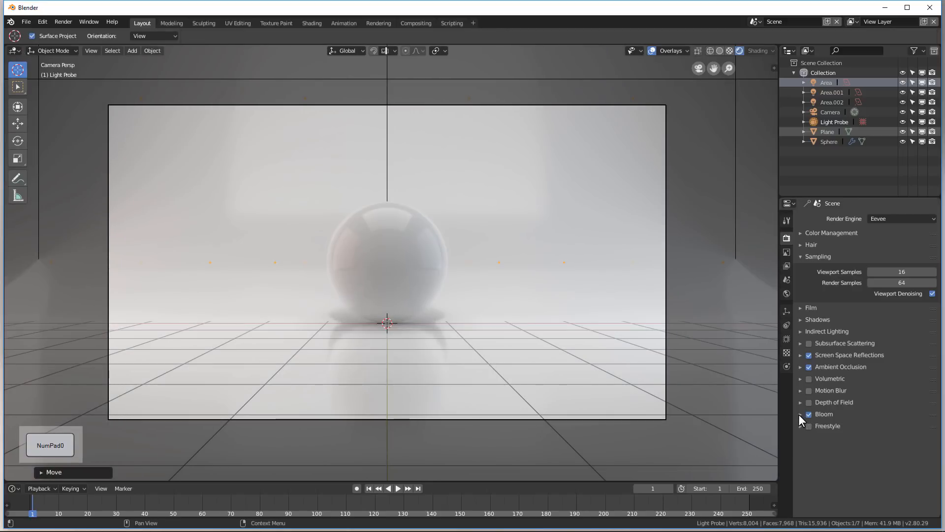
Step: Expand the Bloom settings, set intensity to 0.3, and render the image with F12
left_click(809, 414)
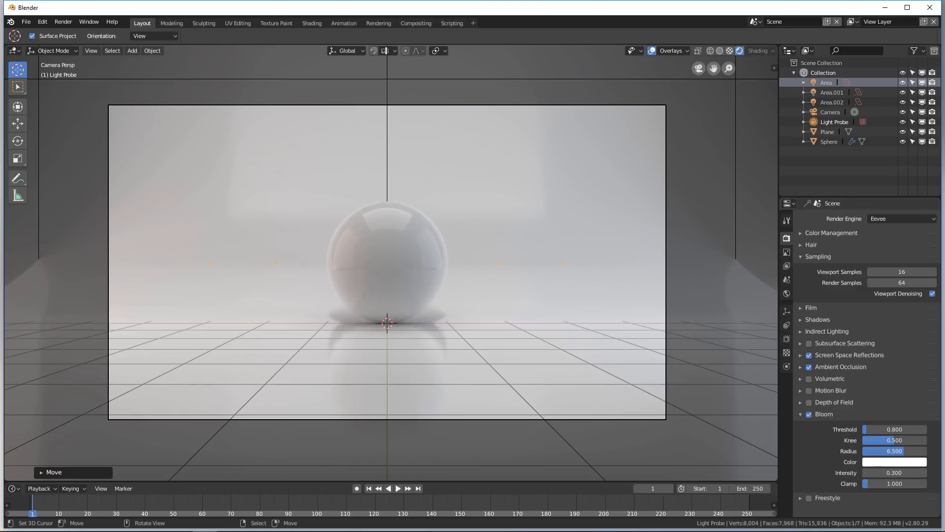
key("F12")
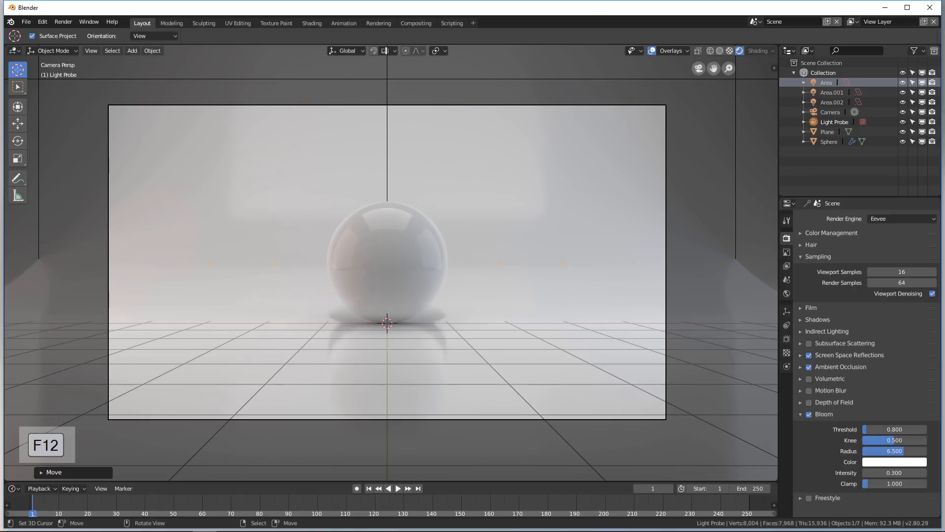
key("F12")
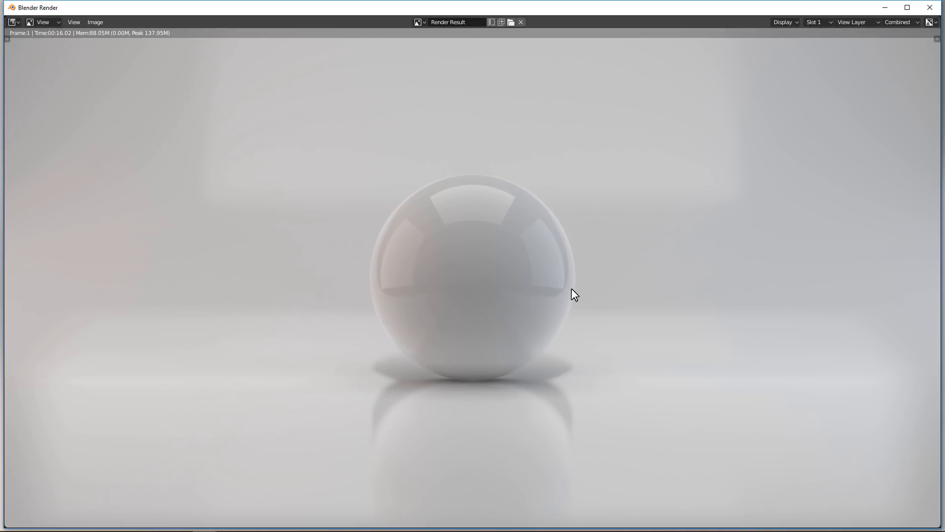